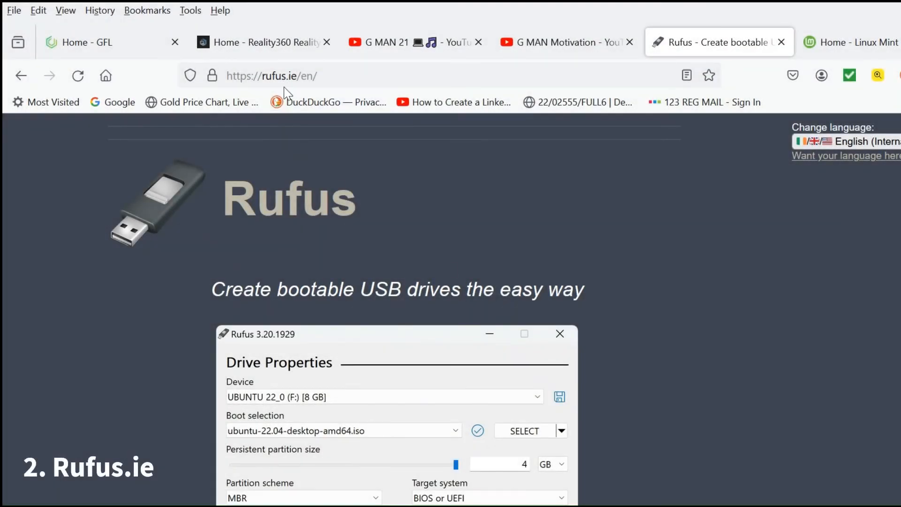
pyautogui.moveTo(289, 200)
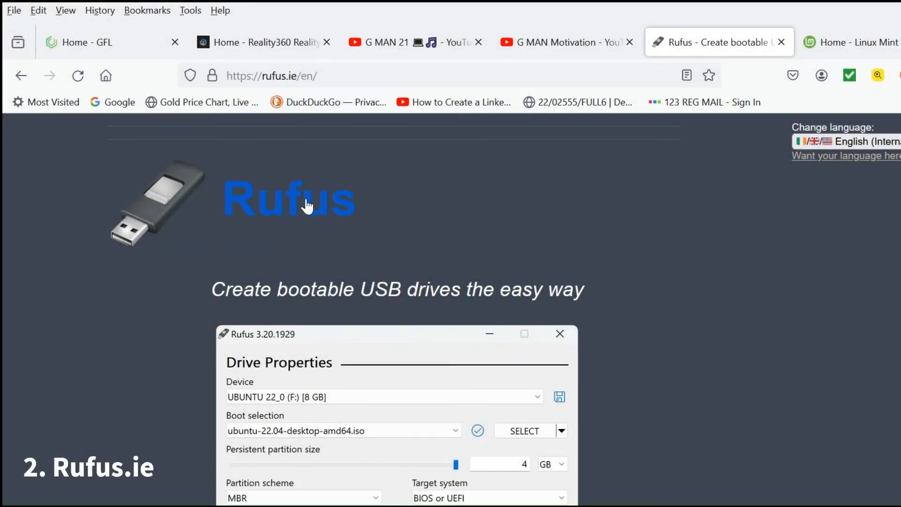
# Download rufus-4.4.exe from rufus.ie's Download section and bring up the Linux Mint website
pyautogui.scroll(-3)
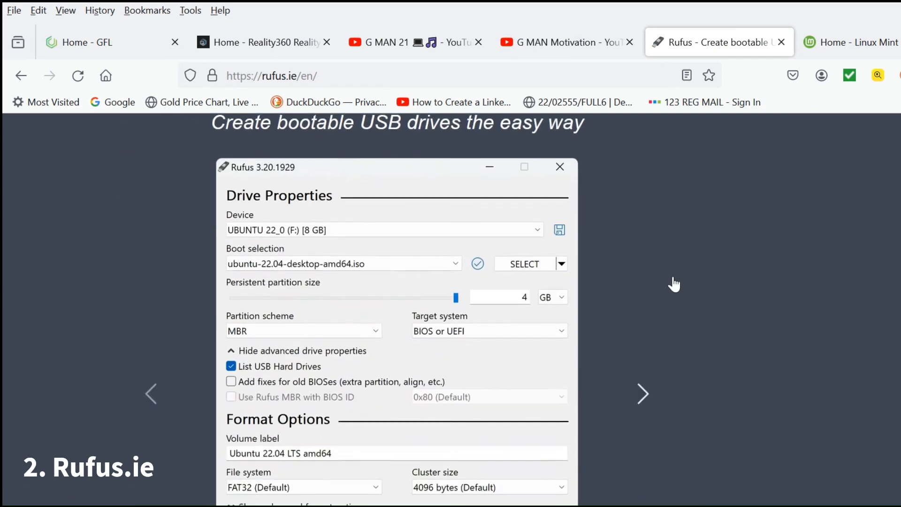
pyautogui.scroll(-3)
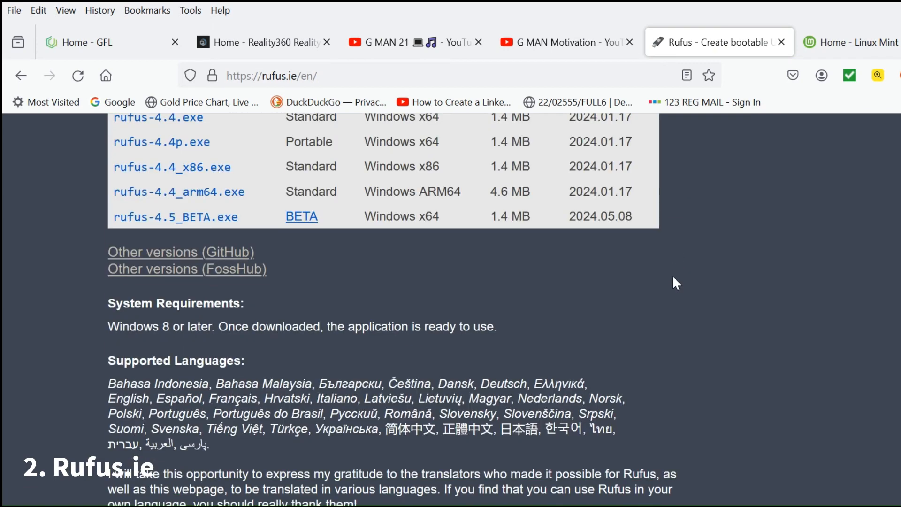
pyautogui.scroll(3)
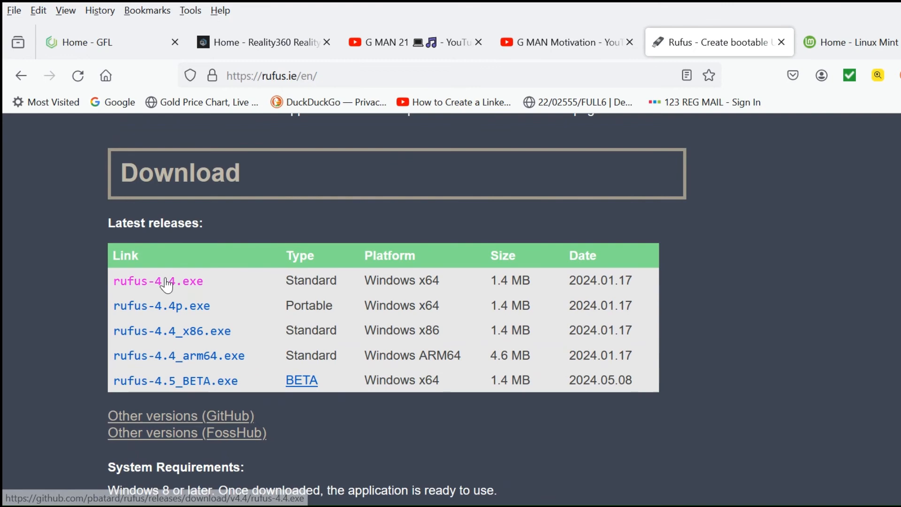
pyautogui.click(157, 281)
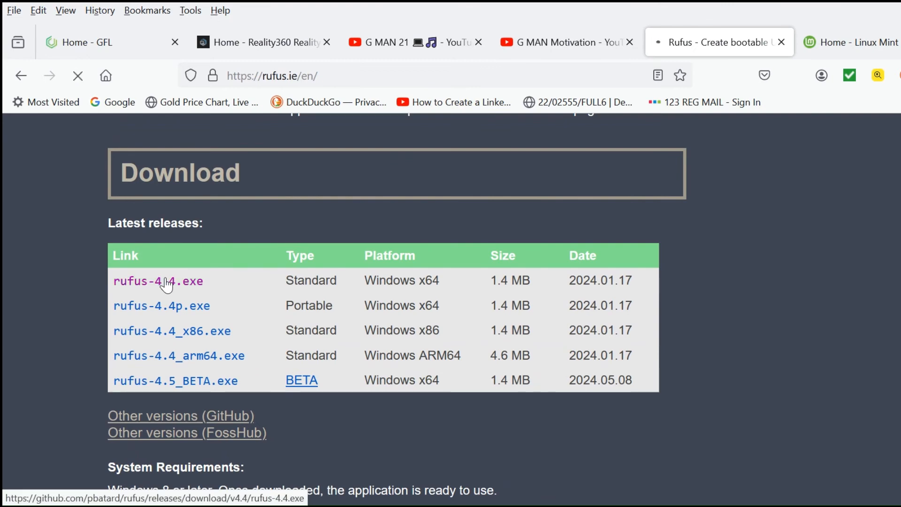
pyautogui.click(850, 42)
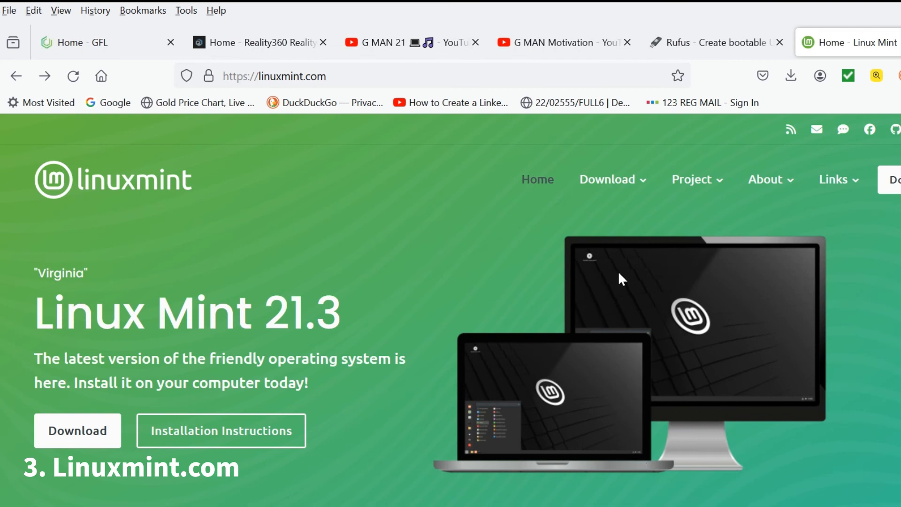
pyautogui.moveTo(580, 270)
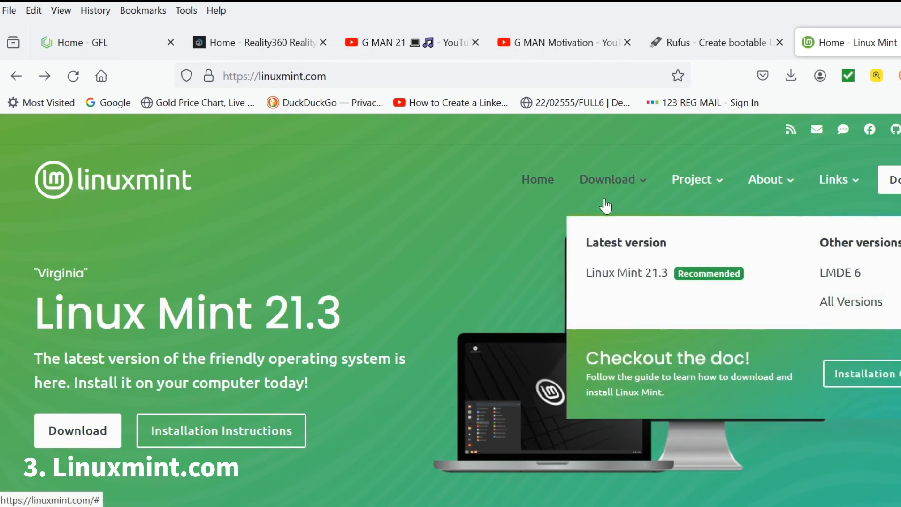
pyautogui.moveTo(627, 273)
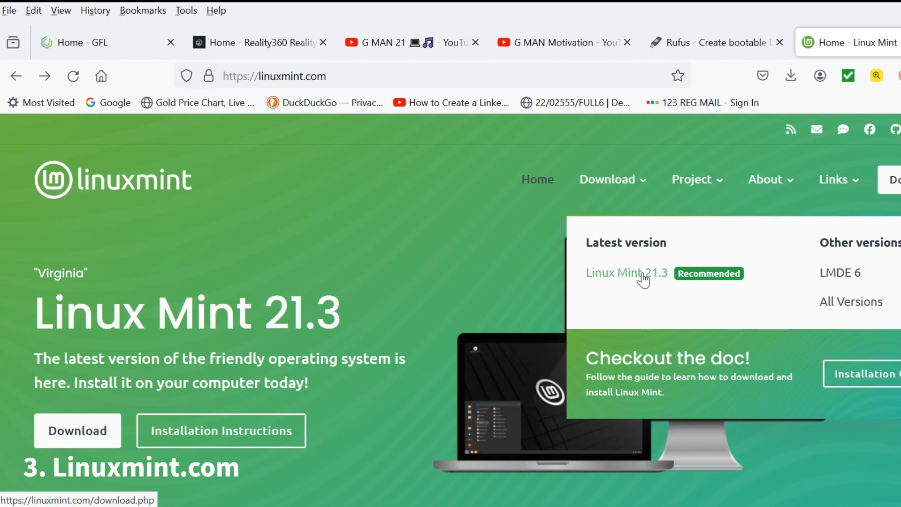
# Reach the Linux Mint 21.3 Cinnamon Edition download page and browse its mirror list
pyautogui.click(626, 272)
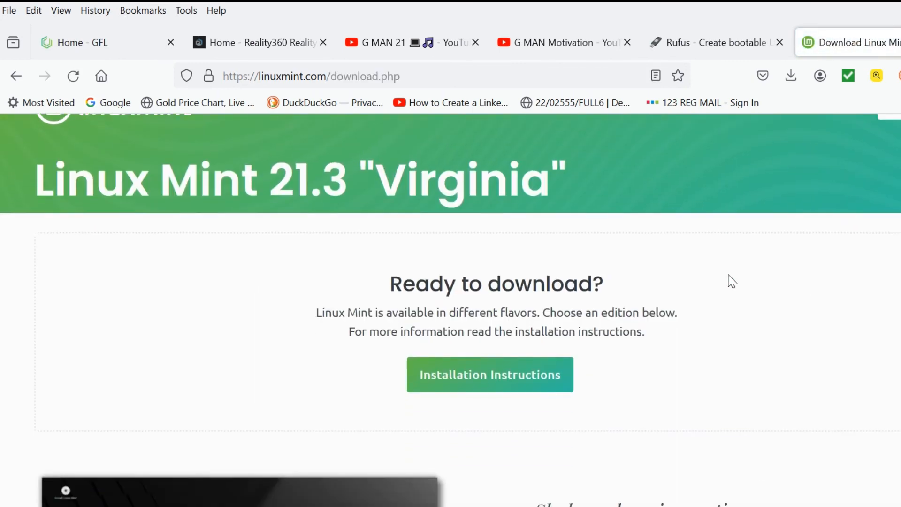
pyautogui.scroll(-3)
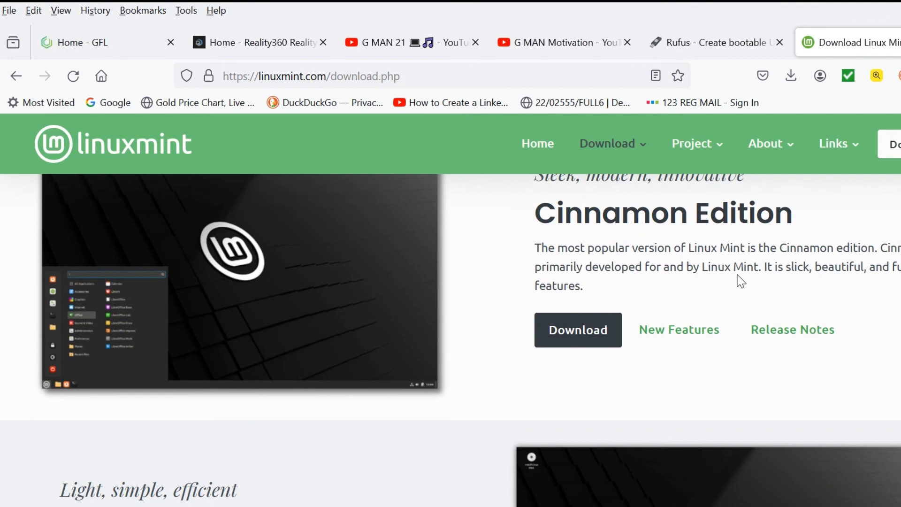
pyautogui.moveTo(620, 276)
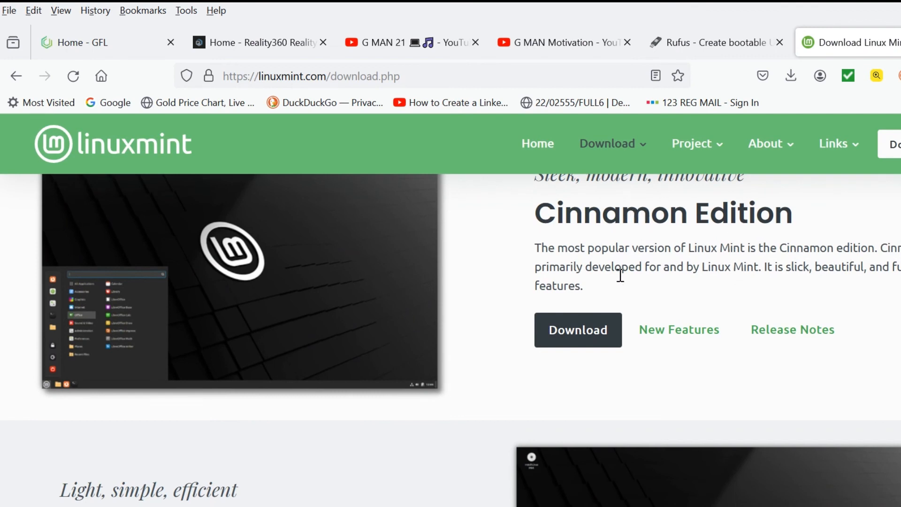
pyautogui.click(578, 330)
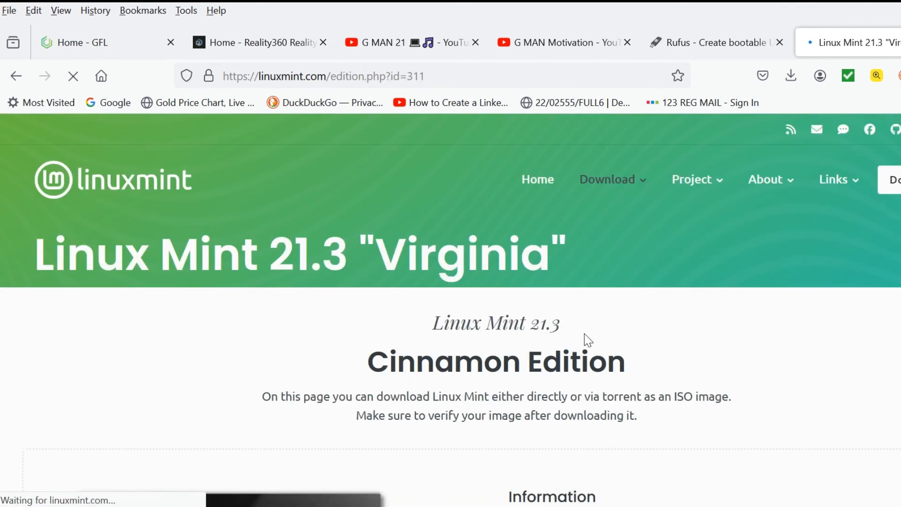
pyautogui.moveTo(632, 338)
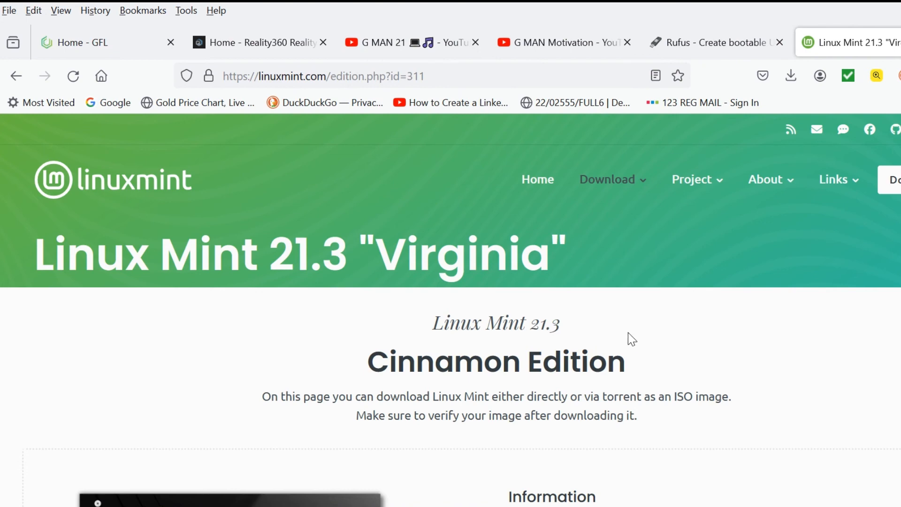
pyautogui.scroll(-3)
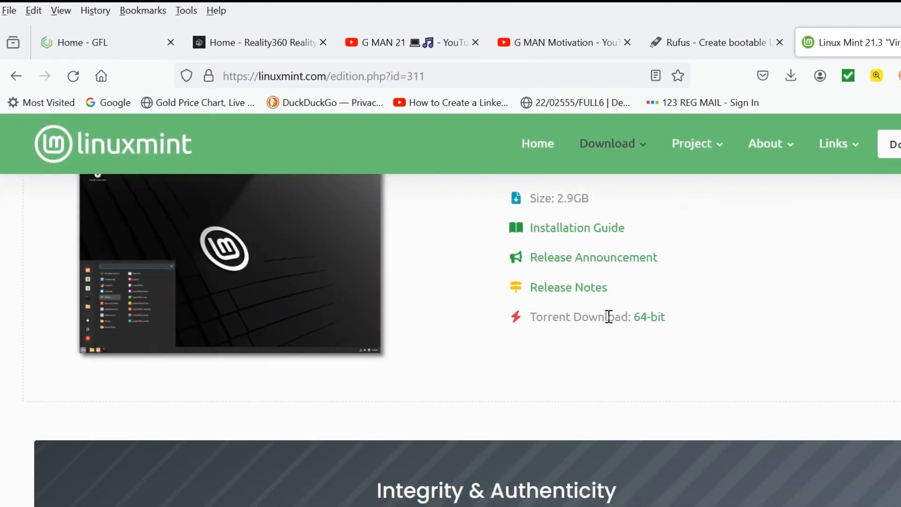
pyautogui.scroll(-3)
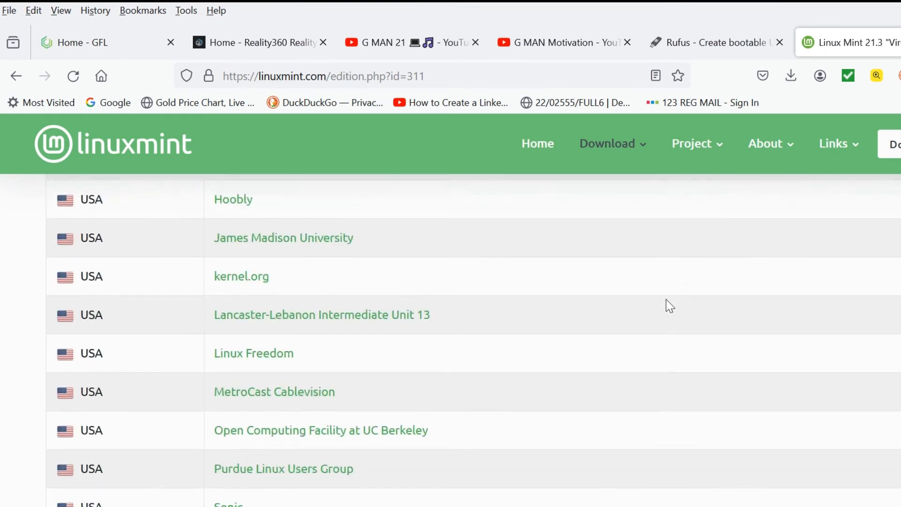
pyautogui.scroll(-3)
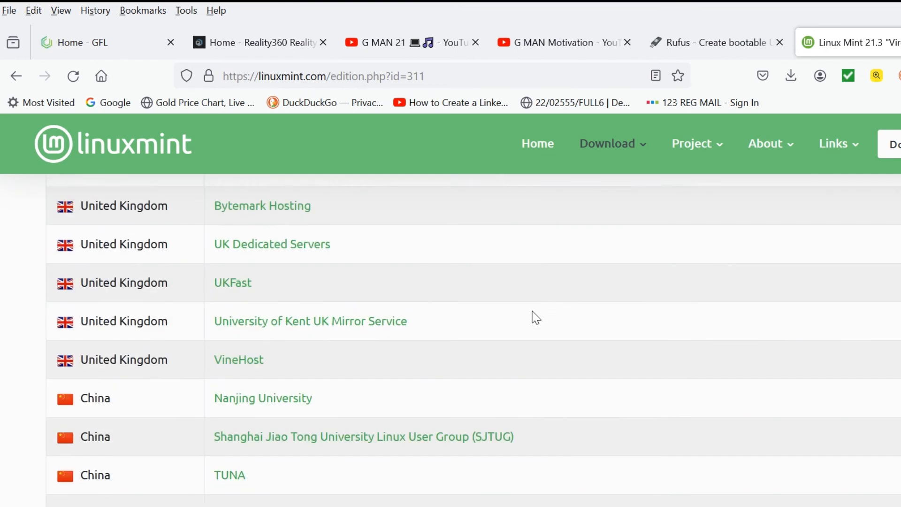
pyautogui.scroll(3)
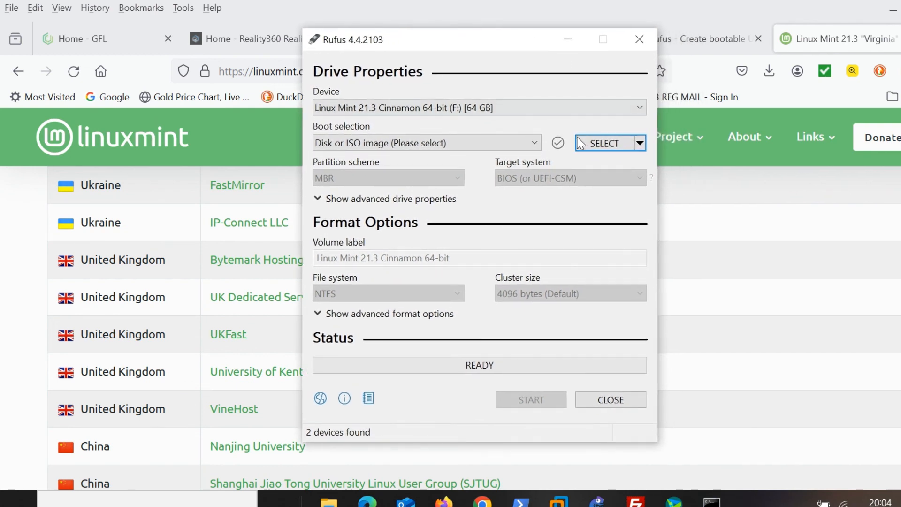
pyautogui.moveTo(345, 143)
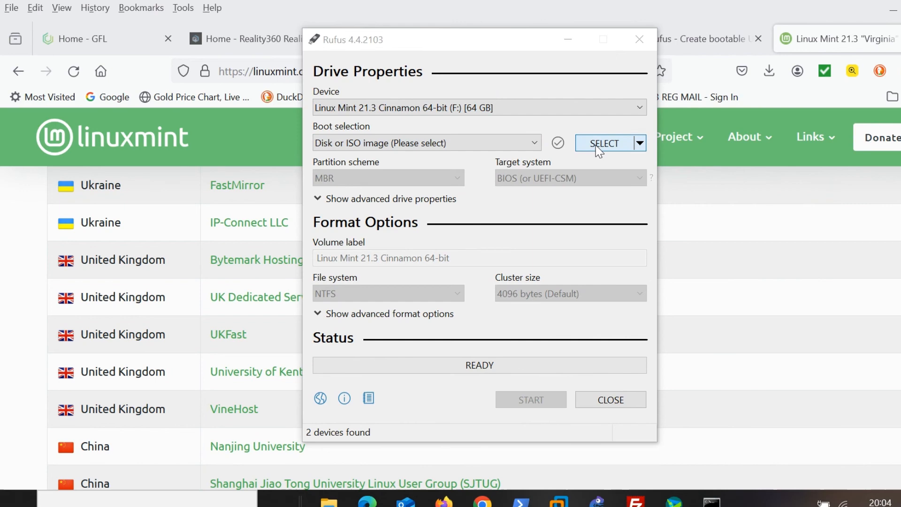
# Load linuxmint-21.3-cinnamon-64bit.iso from Downloads as the Rufus boot image
pyautogui.click(603, 143)
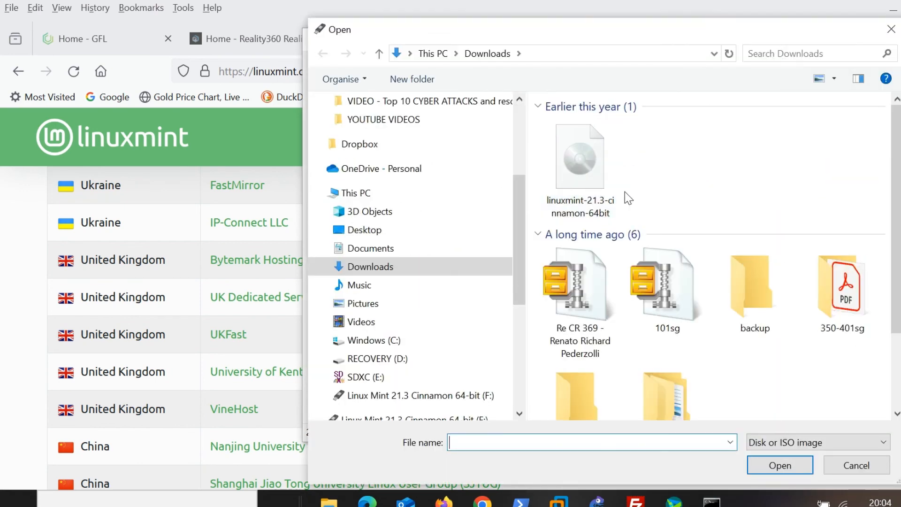
pyautogui.click(579, 155)
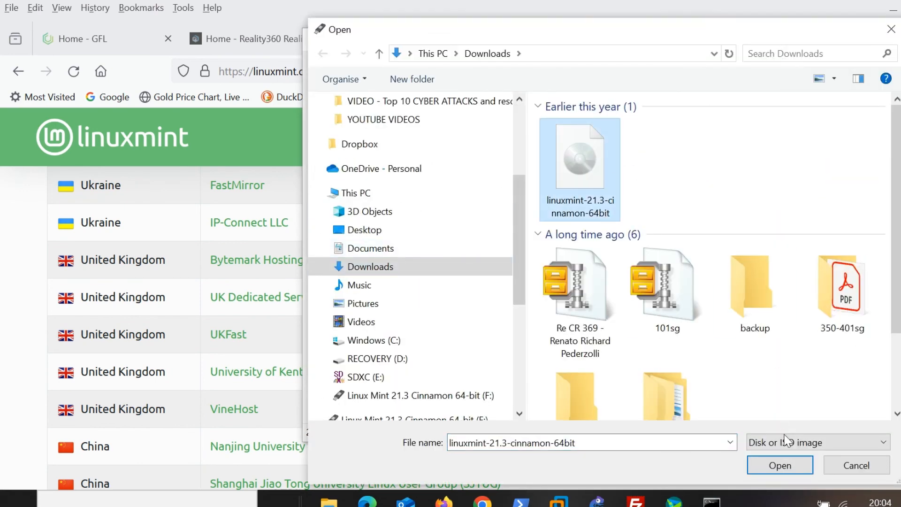
pyautogui.click(779, 465)
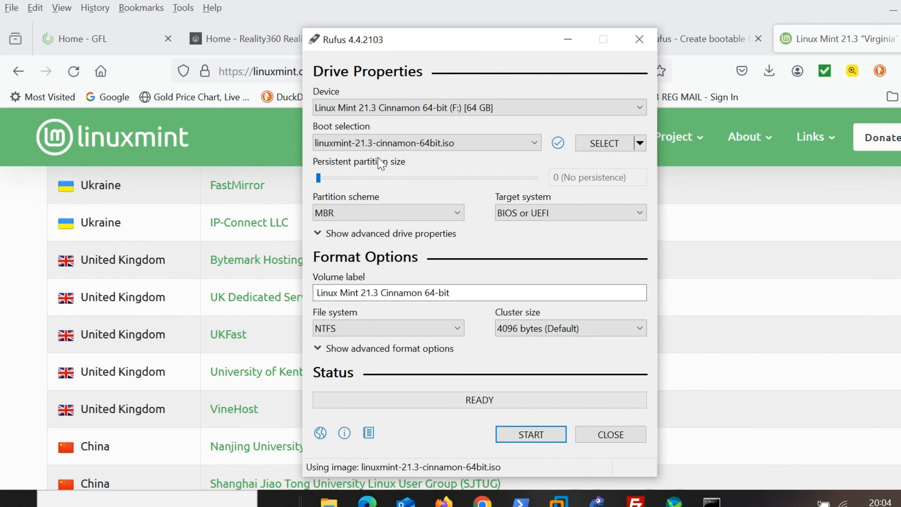
pyautogui.moveTo(320, 181)
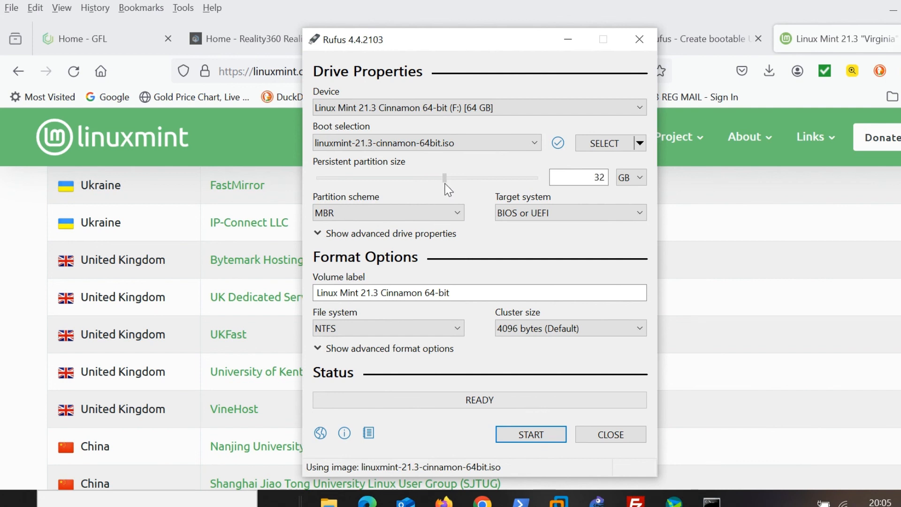
# Set a 32 GB persistent partition, start the write, and confirm erasing the drive
pyautogui.click(454, 213)
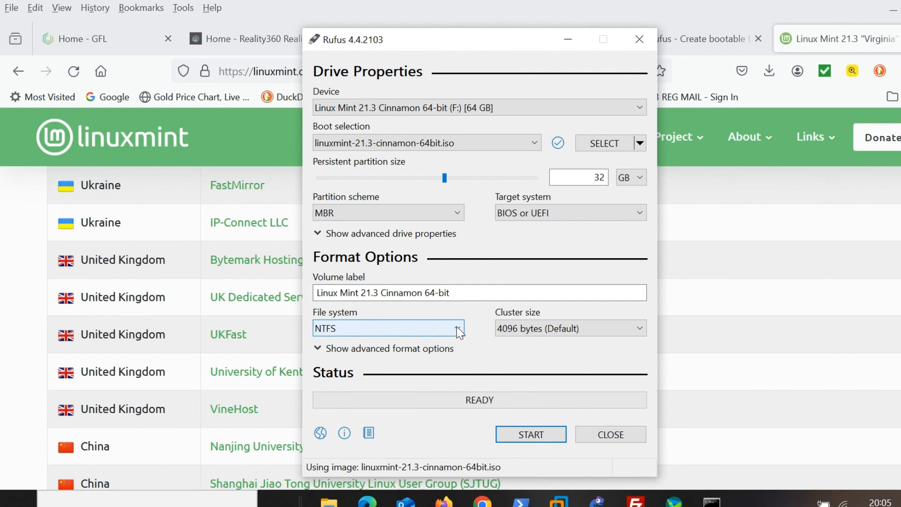
pyautogui.moveTo(480, 405)
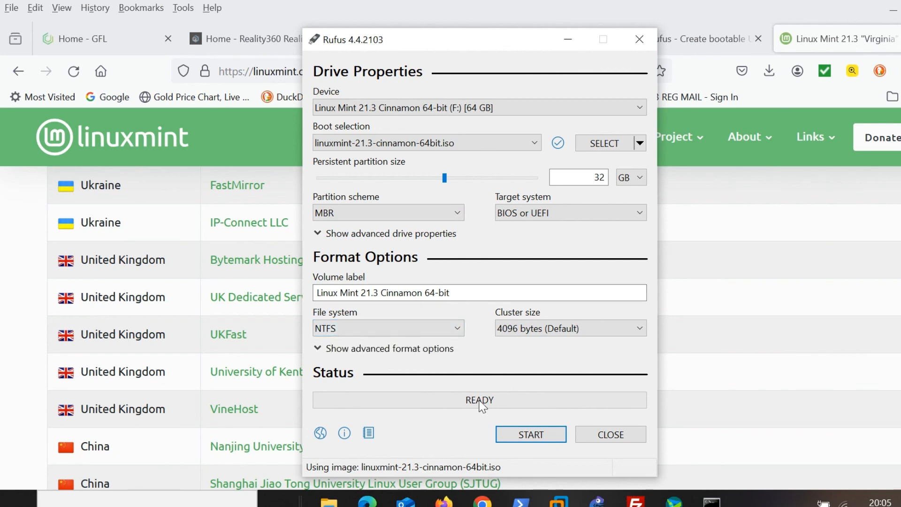
pyautogui.click(530, 433)
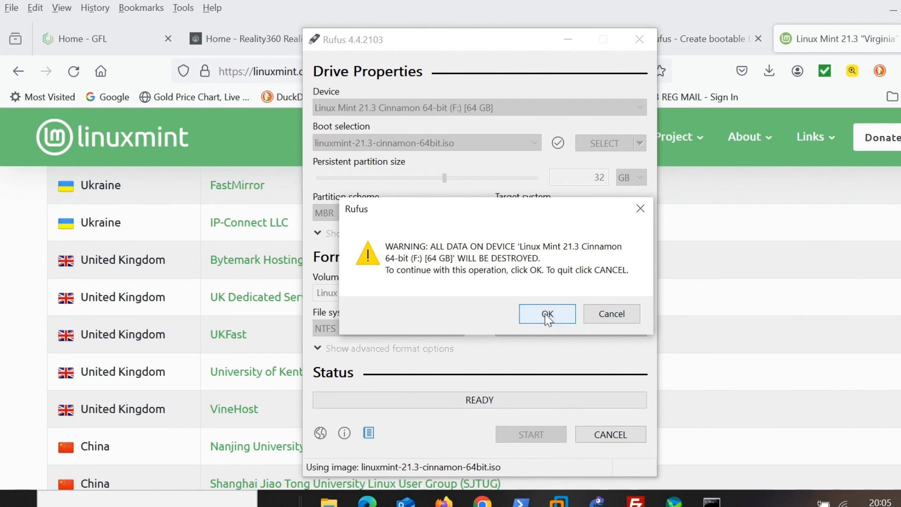
pyautogui.click(546, 314)
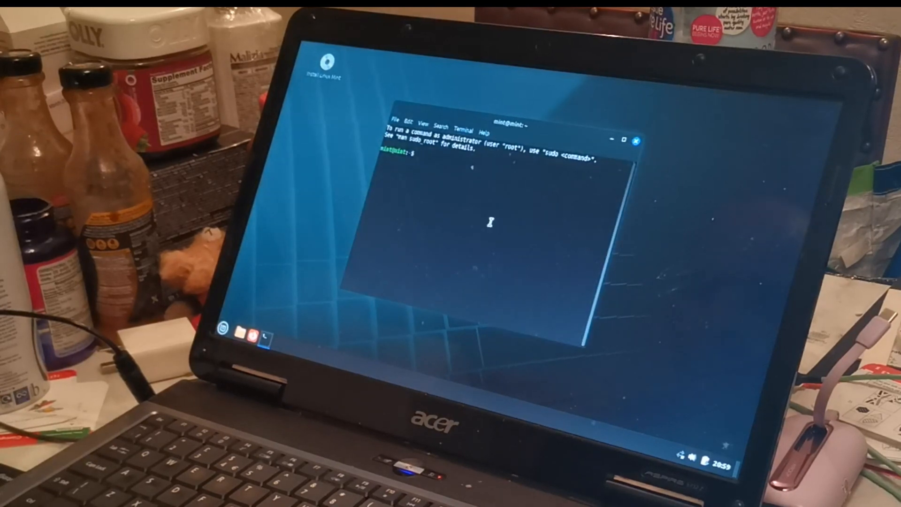
# Run cat /etc/os-release to show the Linux Mint 21.3 Virginia release details
pyautogui.write('cat /etc/os-release')
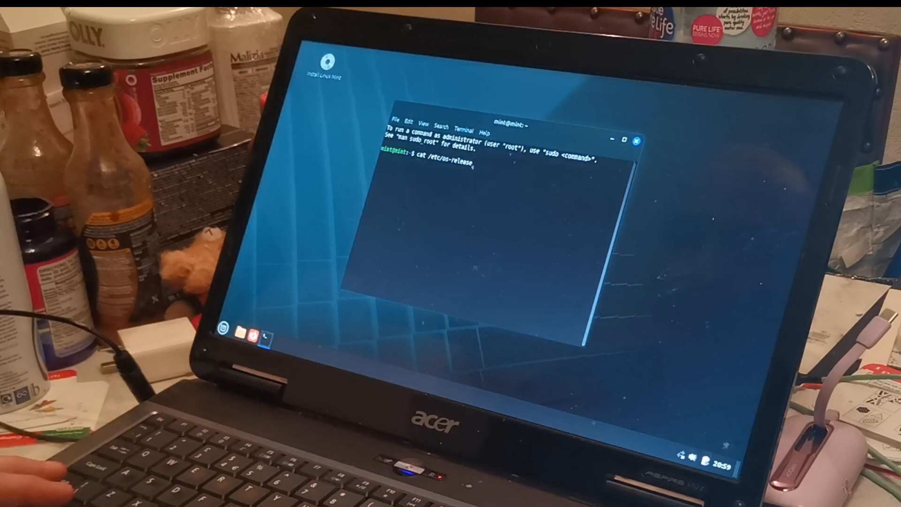
pyautogui.press('Return')
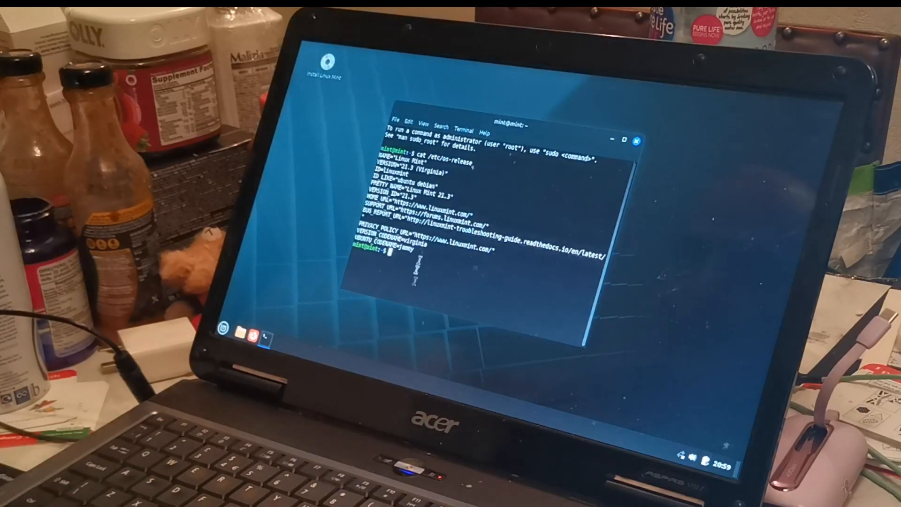